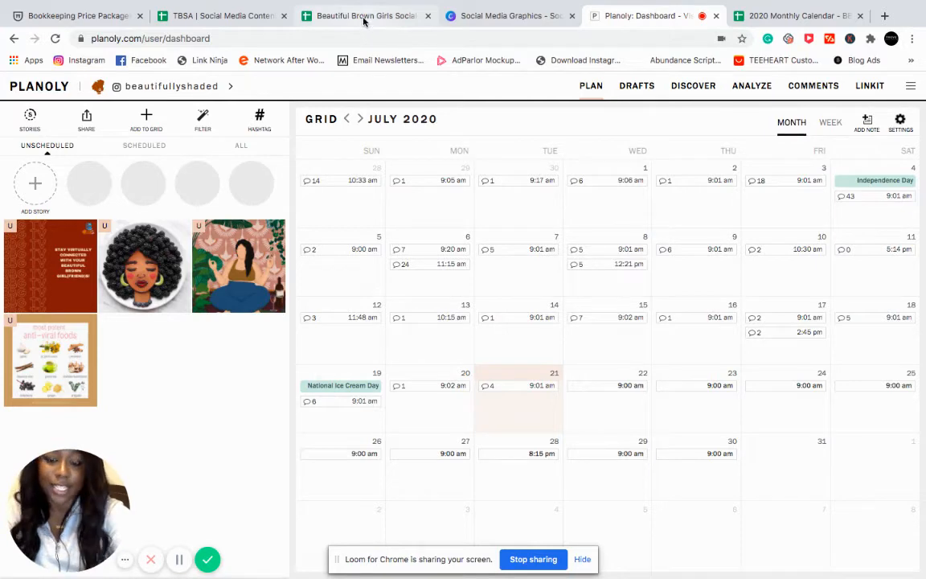
Step: Switch from Planoly to the Beautiful Brown Girls Social Media Content spreadsheet
{"action": "left_click", "coordinate": [366, 15]}
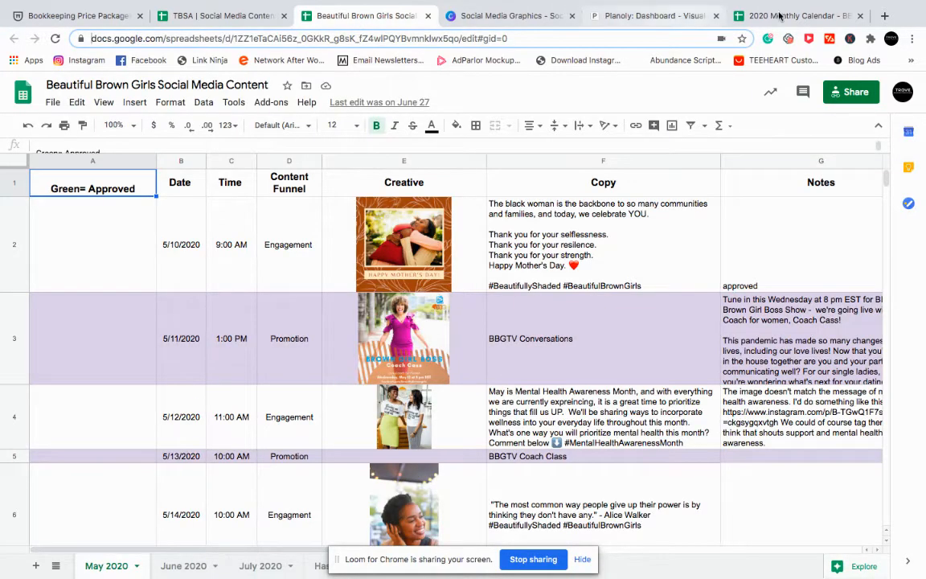
{"action": "left_click", "coordinate": [796, 15]}
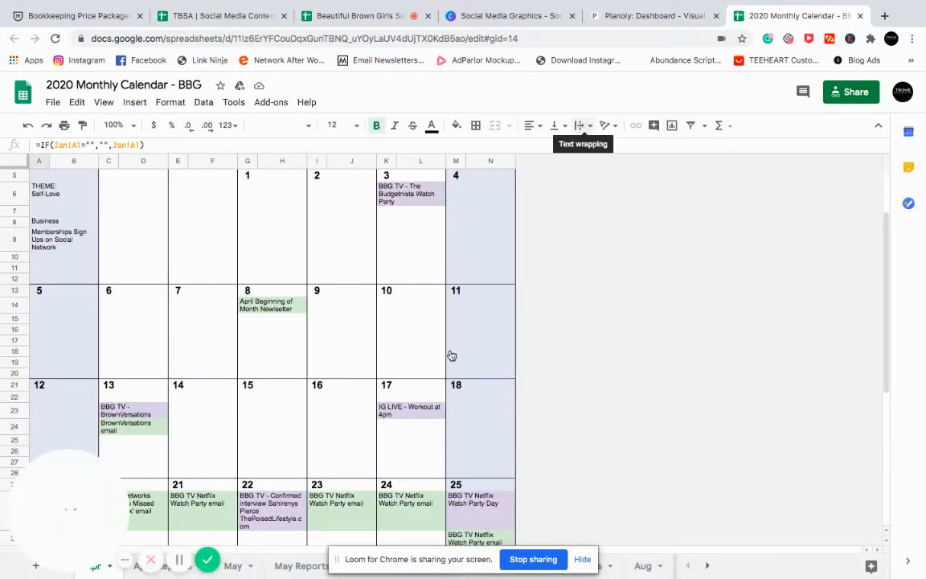
{"action": "scroll", "scroll_direction": "down", "scroll_amount": 3}
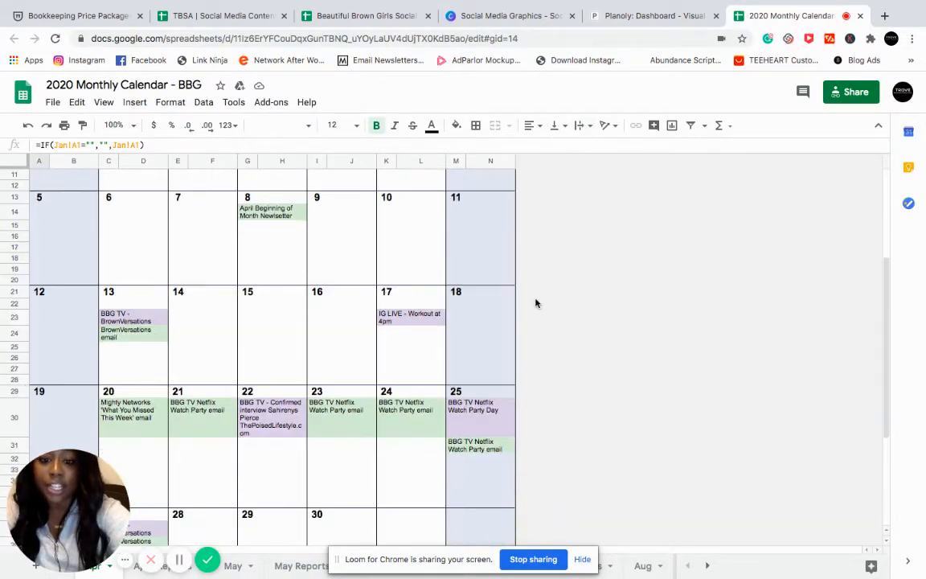
{"action": "scroll", "scroll_direction": "down", "scroll_amount": 3}
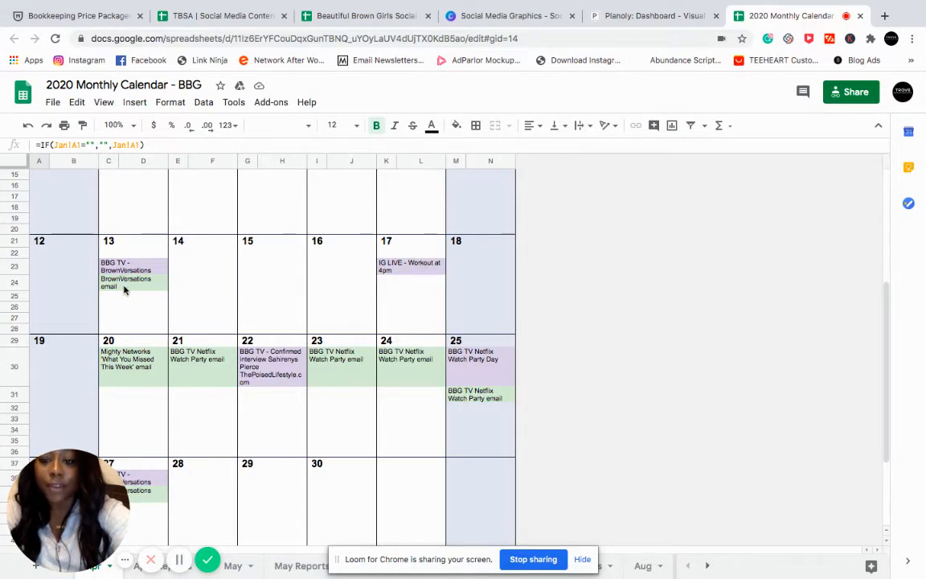
{"action": "mouse_move", "coordinate": [127, 365]}
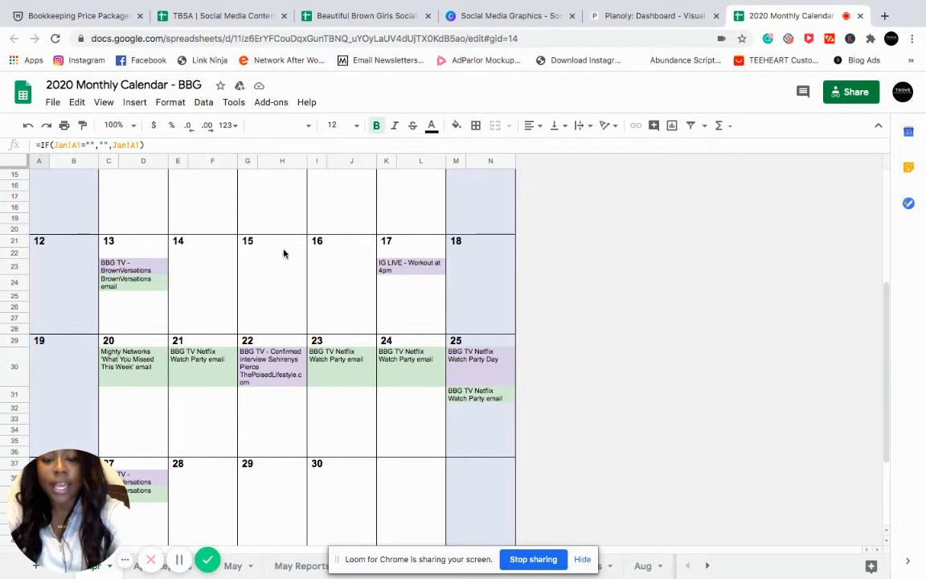
{"action": "mouse_move", "coordinate": [388, 270]}
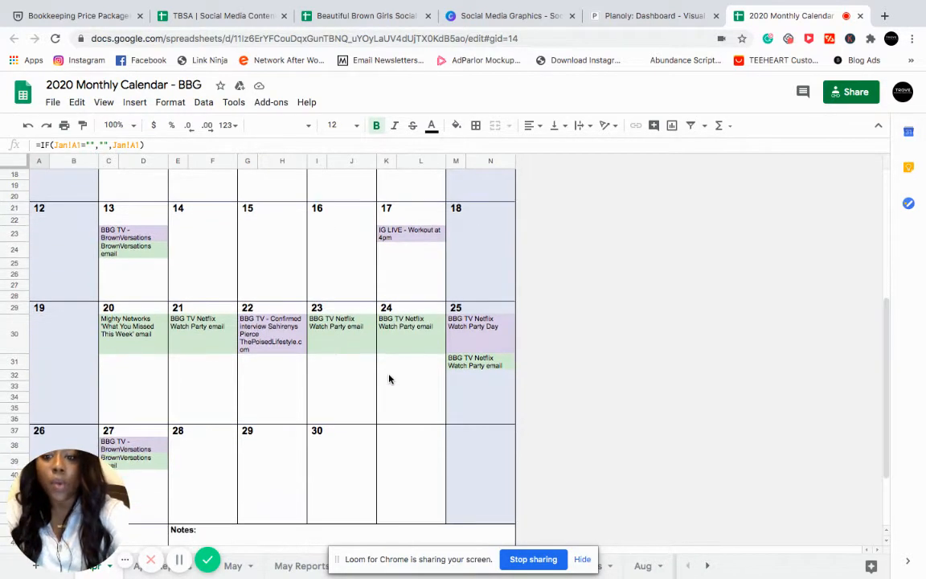
{"action": "scroll", "scroll_direction": "up", "scroll_amount": 3}
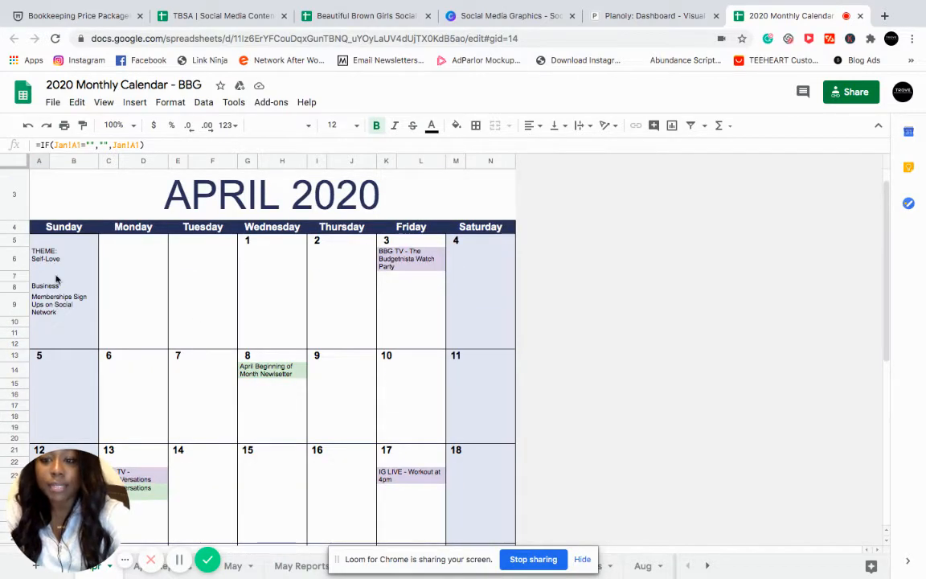
{"action": "scroll", "scroll_direction": "down", "scroll_amount": 3}
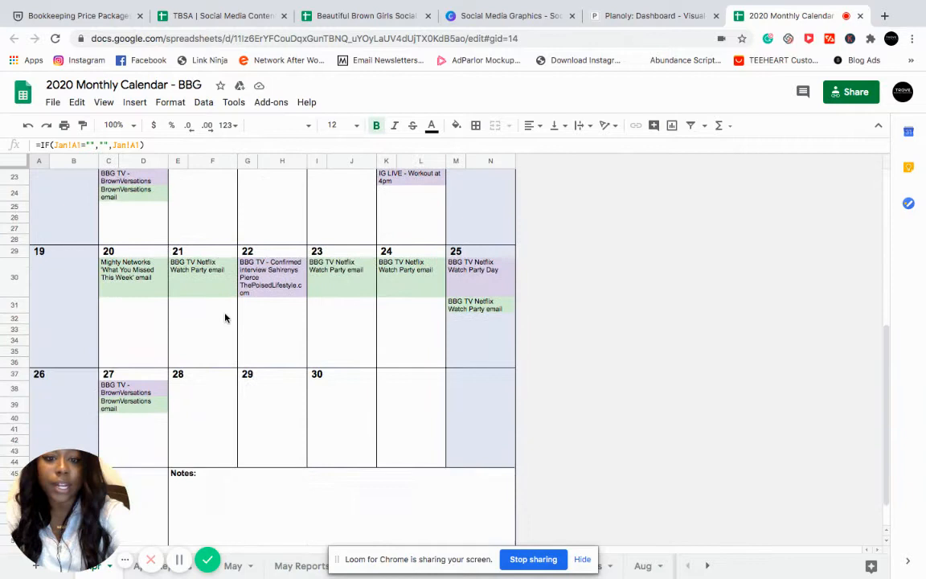
{"action": "scroll", "scroll_direction": "down", "scroll_amount": 3}
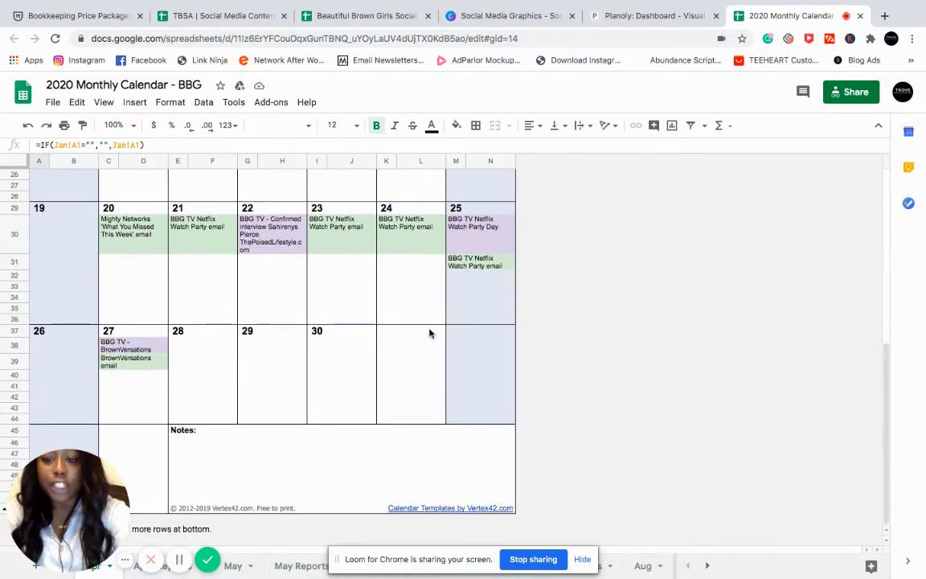
{"action": "mouse_move", "coordinate": [607, 27]}
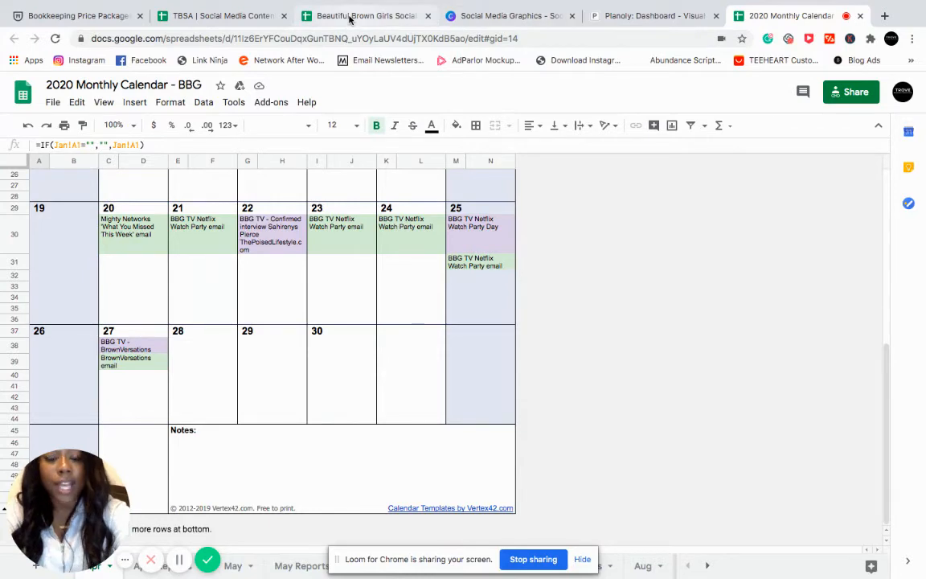
{"action": "left_click", "coordinate": [363, 15]}
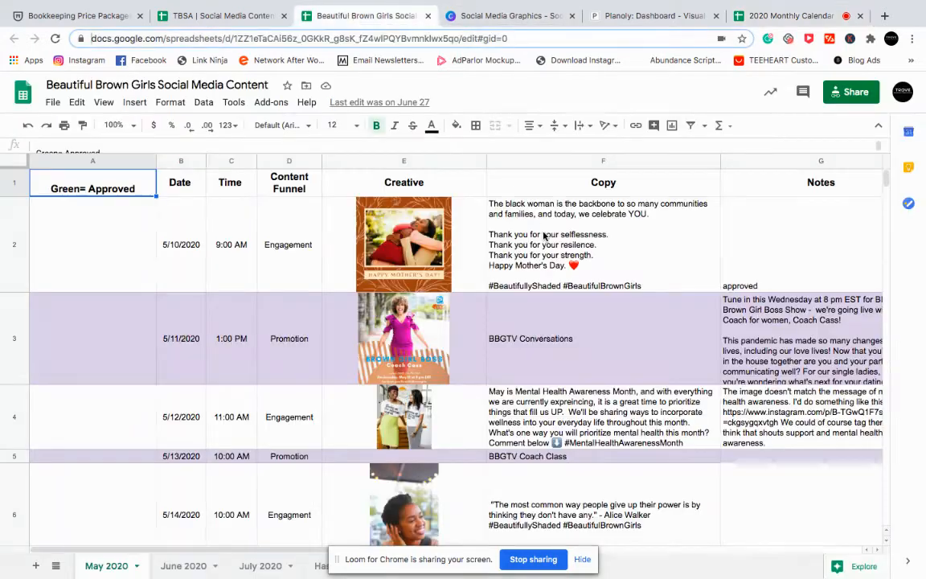
{"action": "scroll", "scroll_direction": "down", "scroll_amount": 3}
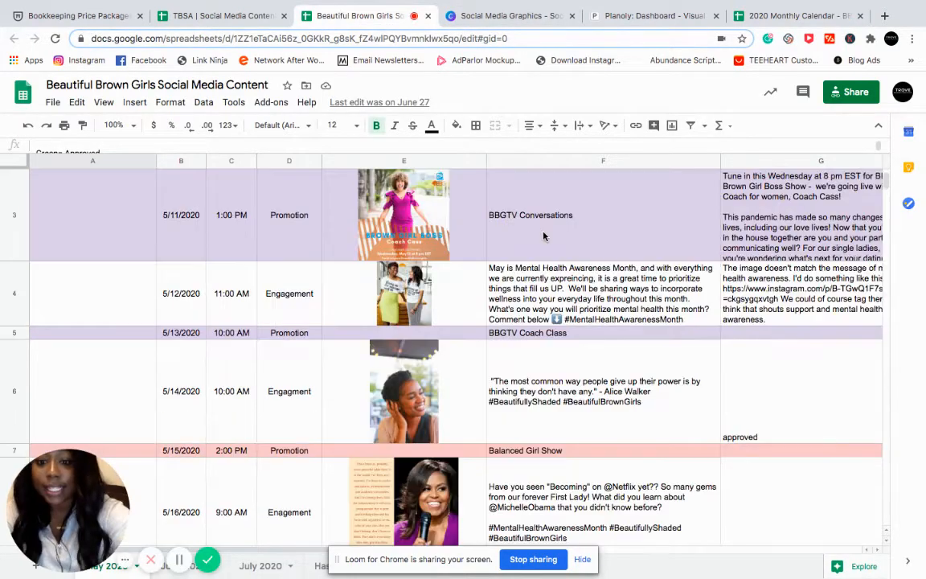
{"action": "scroll", "scroll_direction": "down", "scroll_amount": 3}
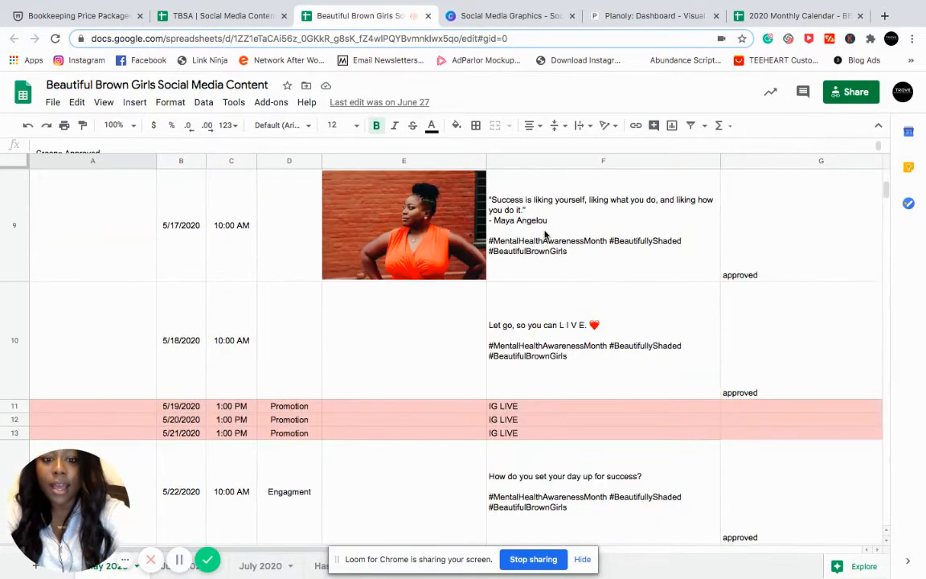
Step: Bring up the TBSA Social Media Content Calendar spreadsheet with its July 2020 template
{"action": "left_click", "coordinate": [221, 16]}
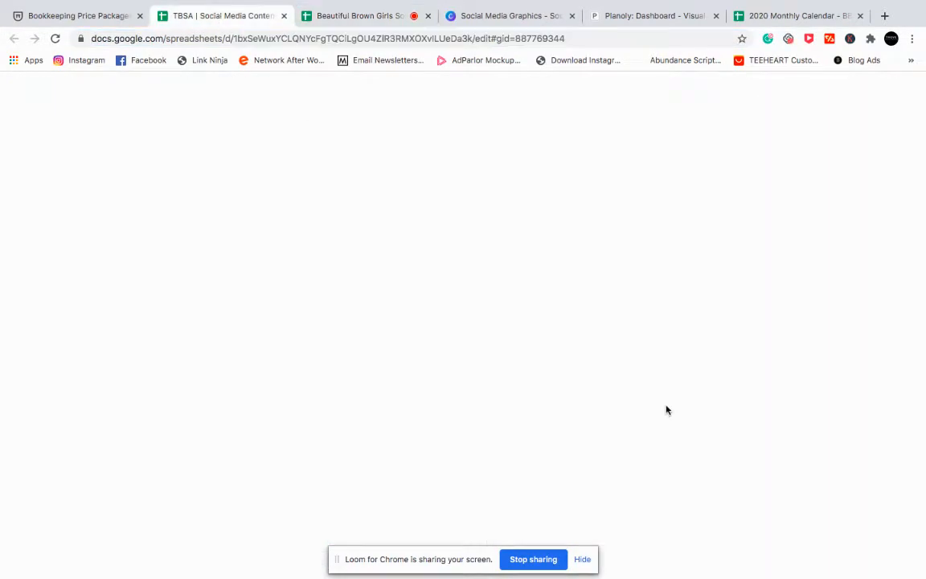
{"action": "mouse_move", "coordinate": [600, 337]}
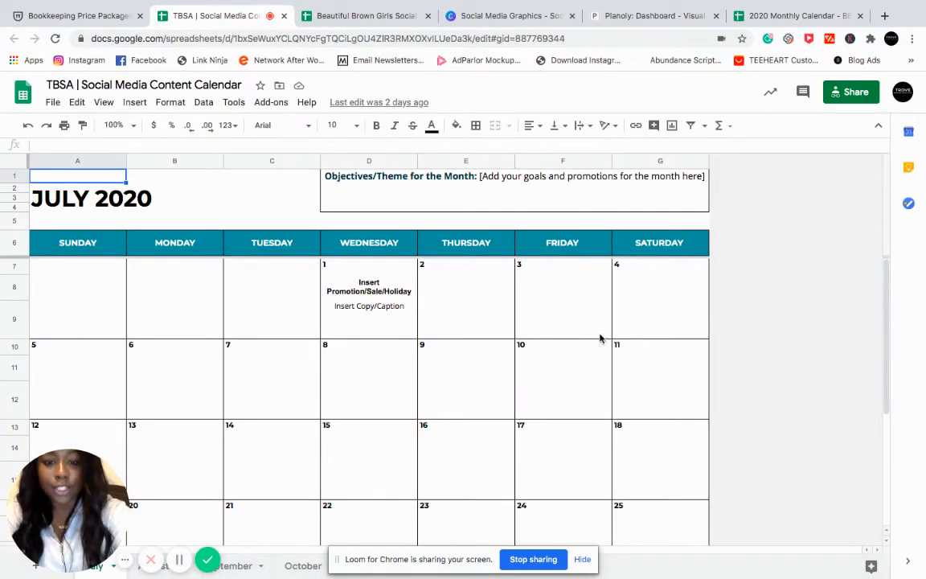
{"action": "mouse_move", "coordinate": [517, 288]}
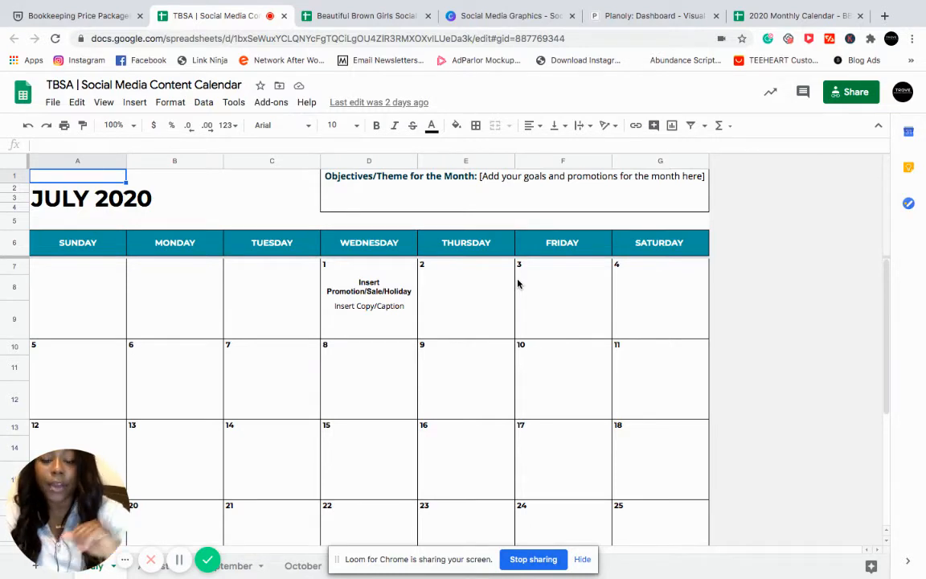
{"action": "mouse_move", "coordinate": [501, 301]}
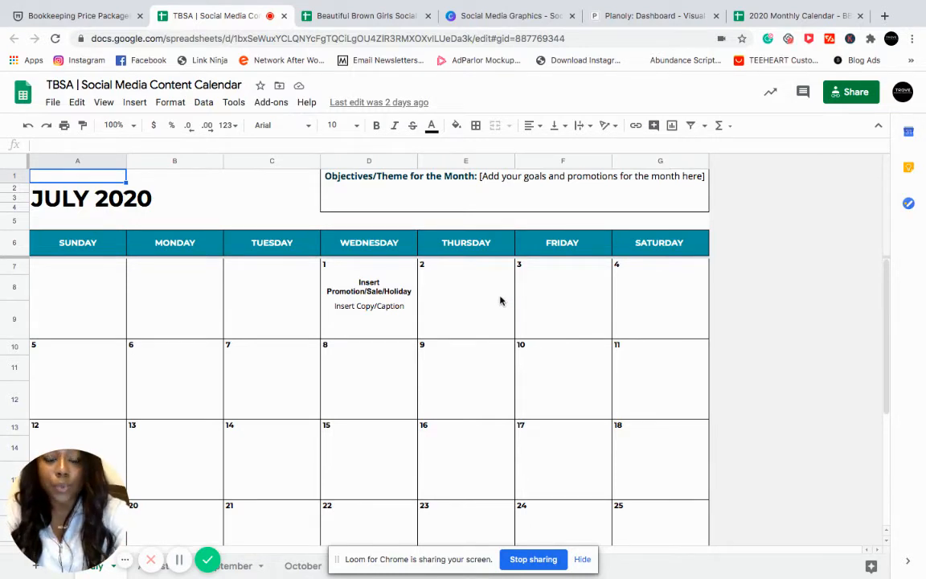
{"action": "mouse_move", "coordinate": [514, 352]}
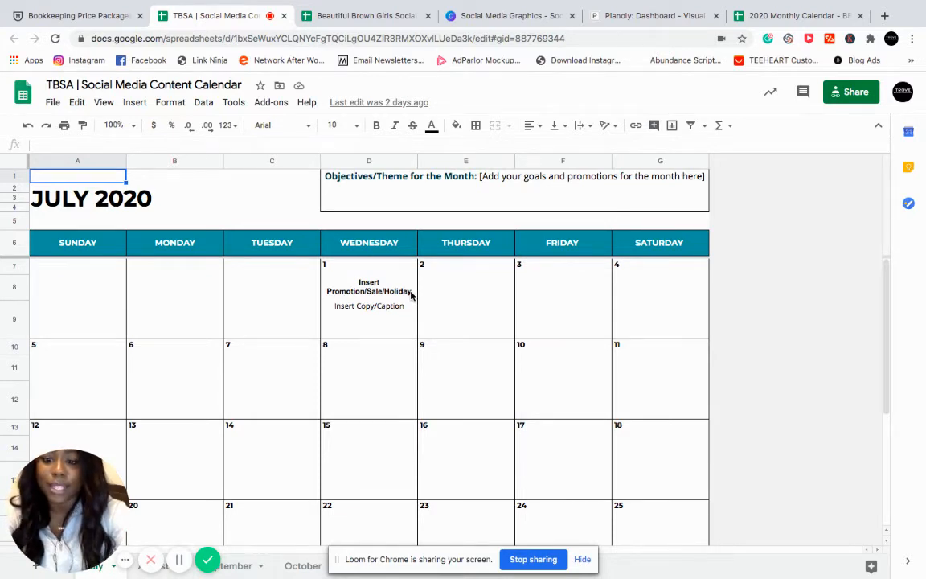
{"action": "mouse_move", "coordinate": [395, 322]}
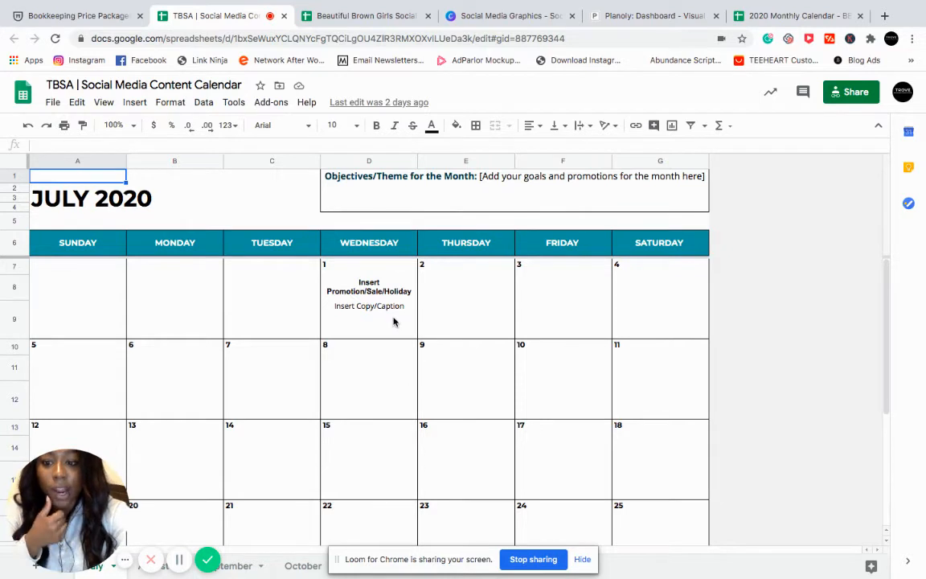
{"action": "mouse_move", "coordinate": [366, 292]}
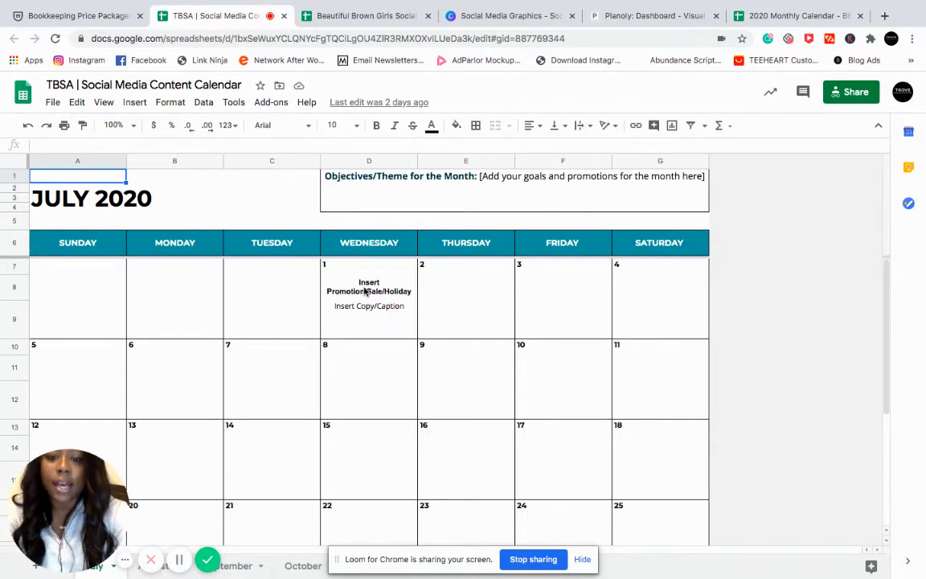
Step: Select the July 1 promotion placeholder and July 7 box, then switch to Canva's Social Media Graphics
{"action": "left_click", "coordinate": [369, 286]}
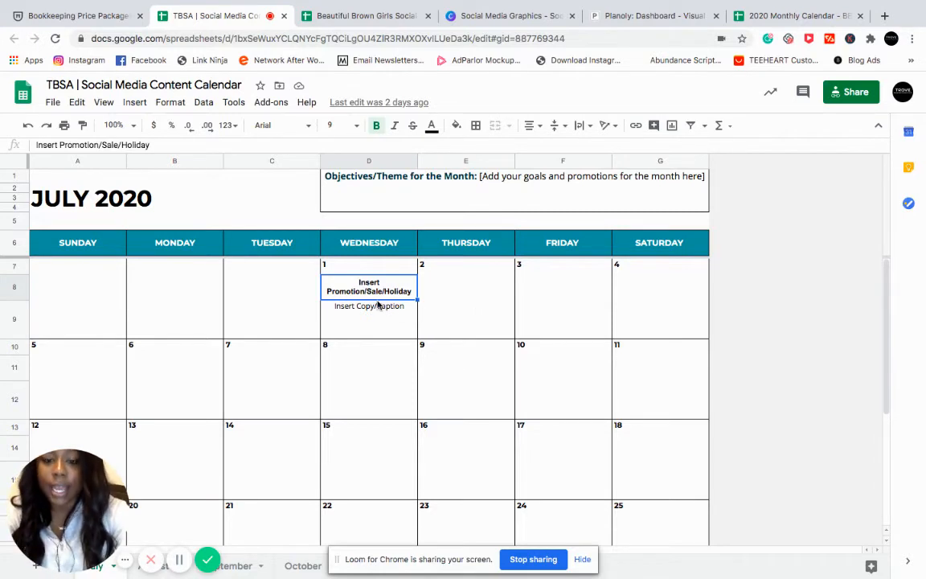
{"action": "left_click", "coordinate": [369, 306]}
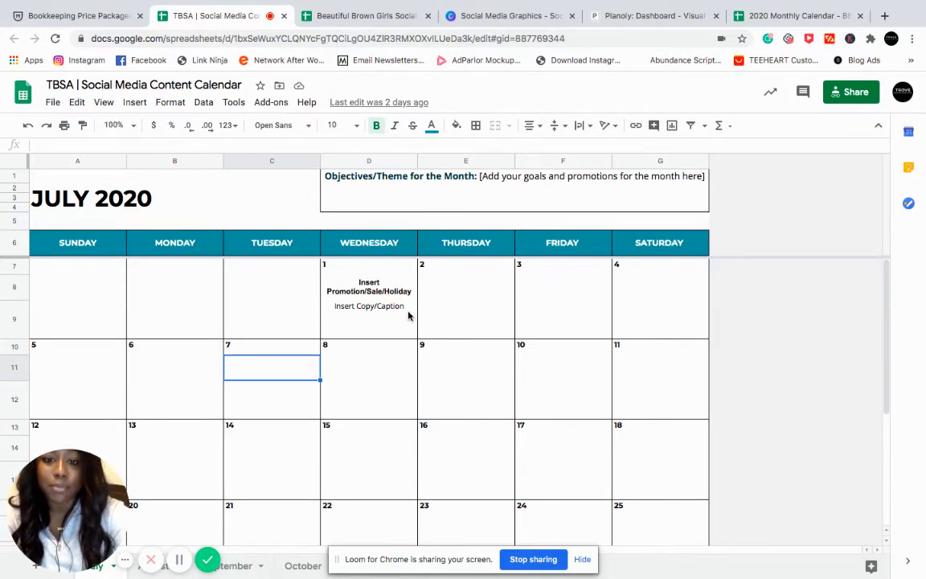
{"action": "mouse_move", "coordinate": [474, 391]}
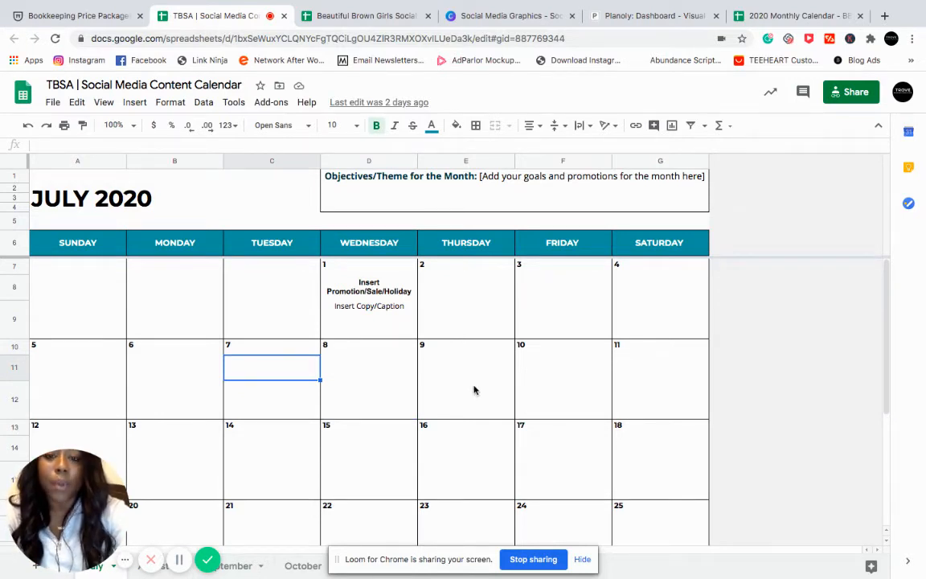
{"action": "mouse_move", "coordinate": [539, 373]}
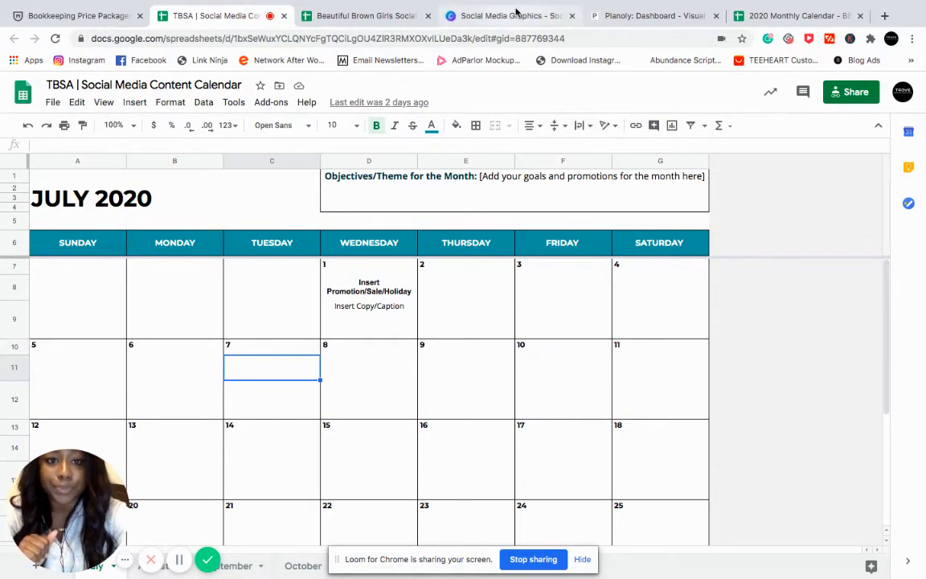
{"action": "left_click", "coordinate": [509, 15]}
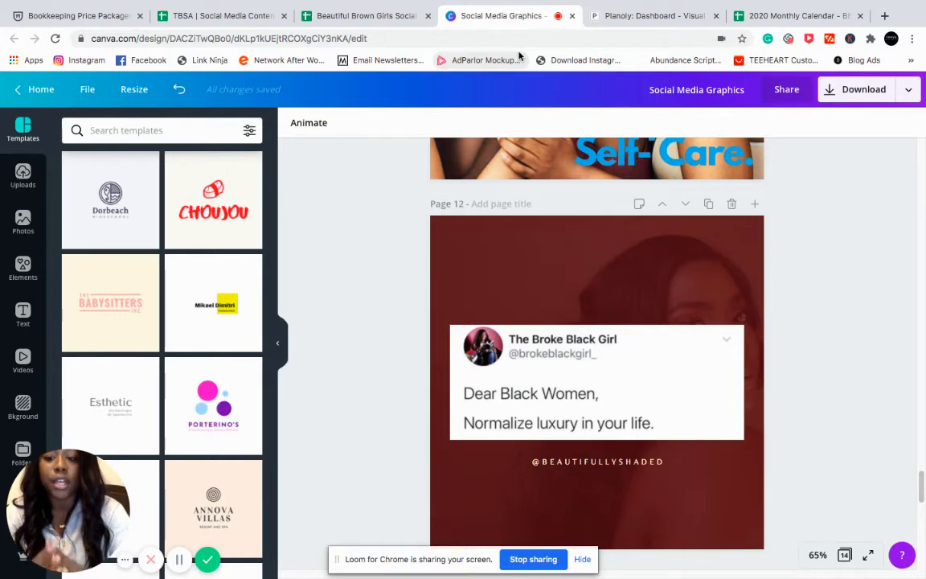
{"action": "mouse_move", "coordinate": [434, 218]}
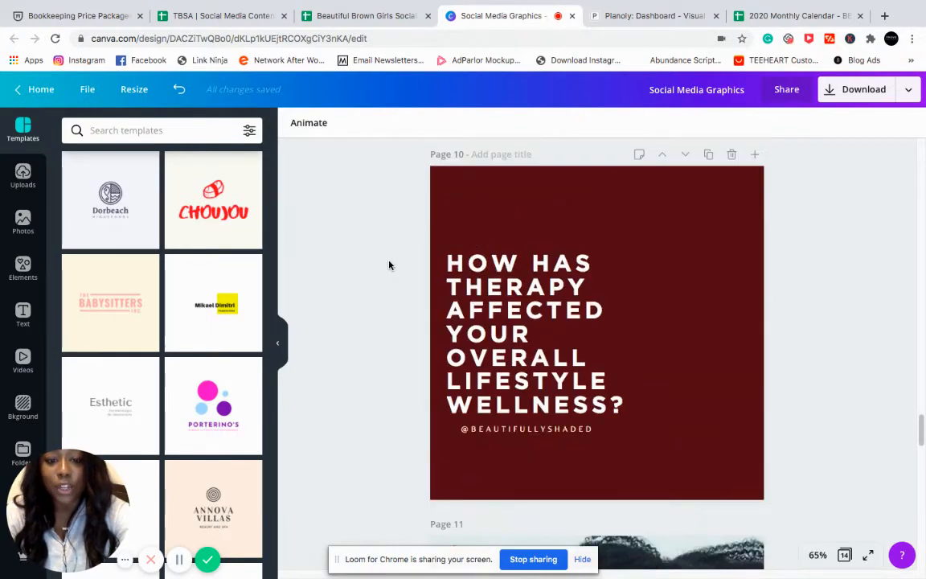
Step: Scroll through the Canva design pages to the Forgiveness Affirmation graphic
{"action": "scroll", "scroll_direction": "down", "scroll_amount": 3}
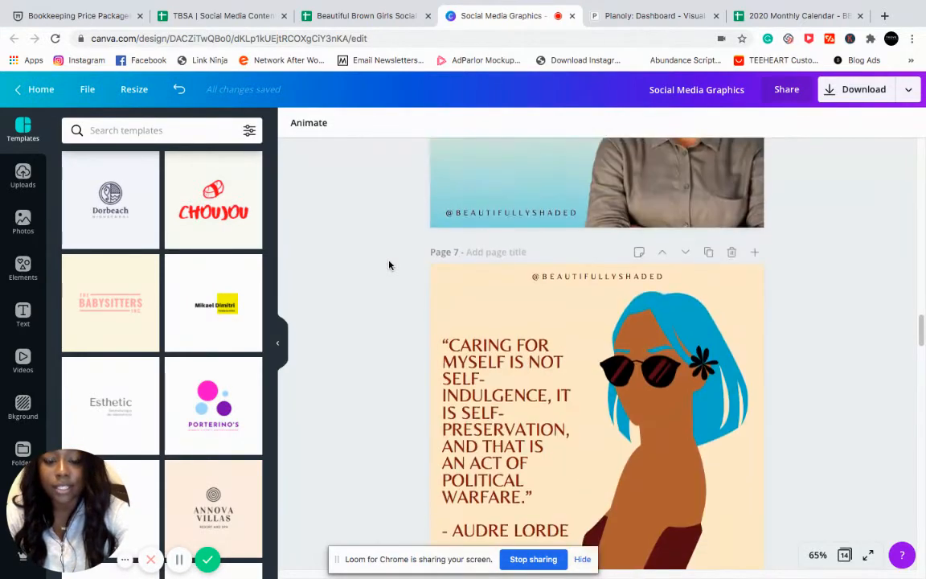
{"action": "scroll", "scroll_direction": "down", "scroll_amount": 3}
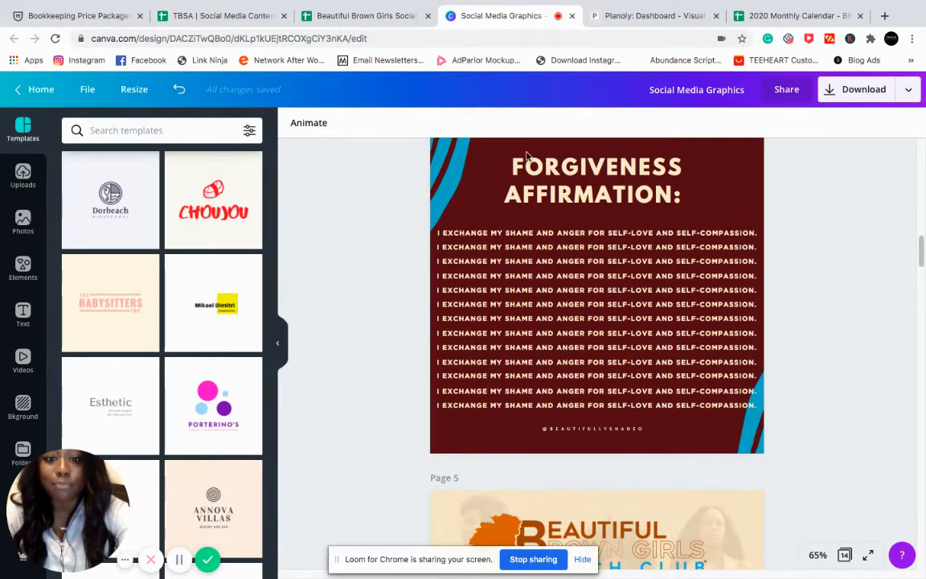
{"action": "left_click", "coordinate": [595, 180]}
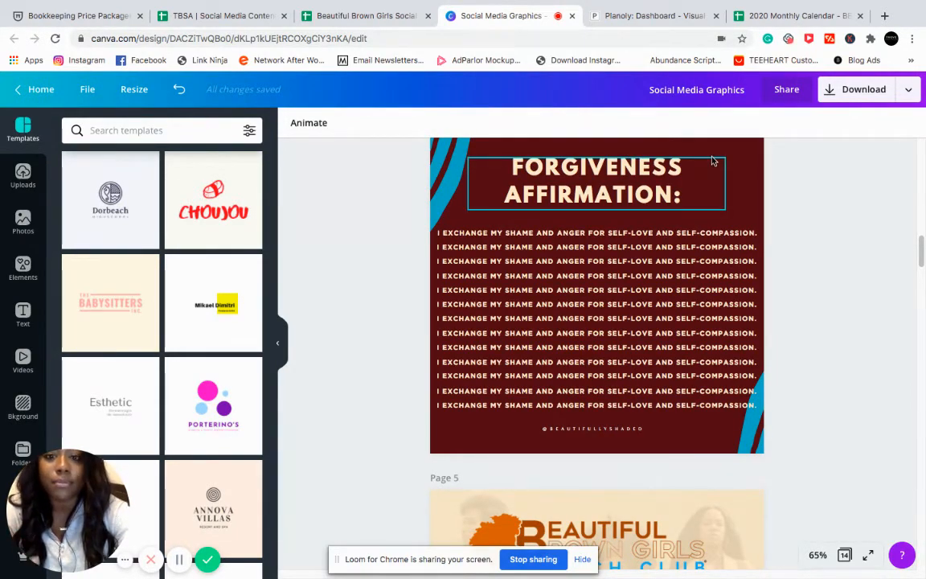
{"action": "left_click", "coordinate": [597, 297]}
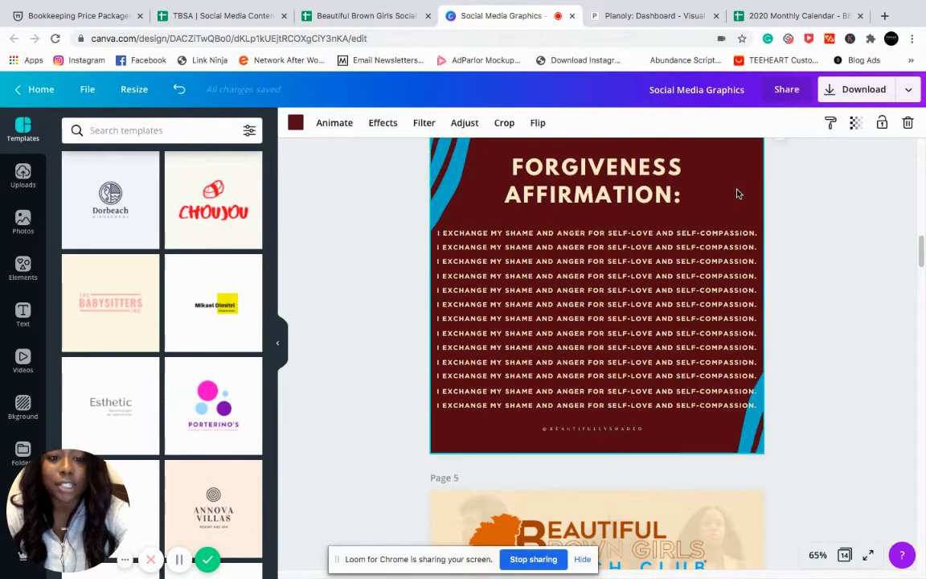
{"action": "mouse_move", "coordinate": [295, 123]}
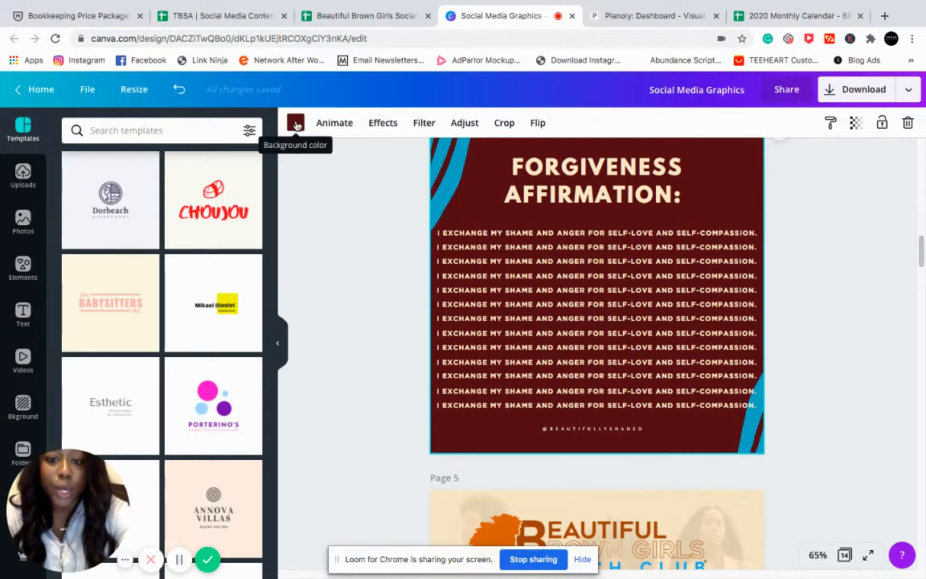
{"action": "left_click", "coordinate": [295, 122]}
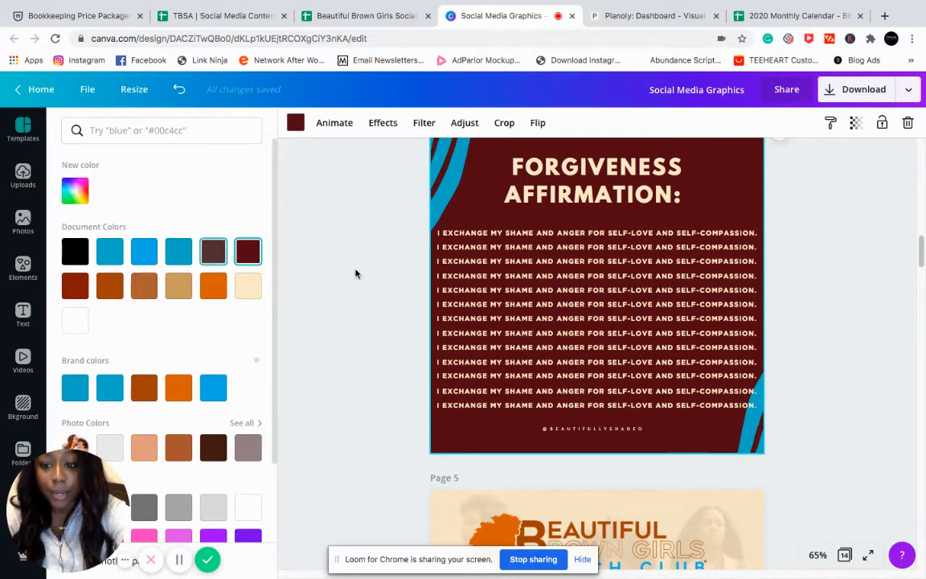
{"action": "left_click", "coordinate": [248, 251]}
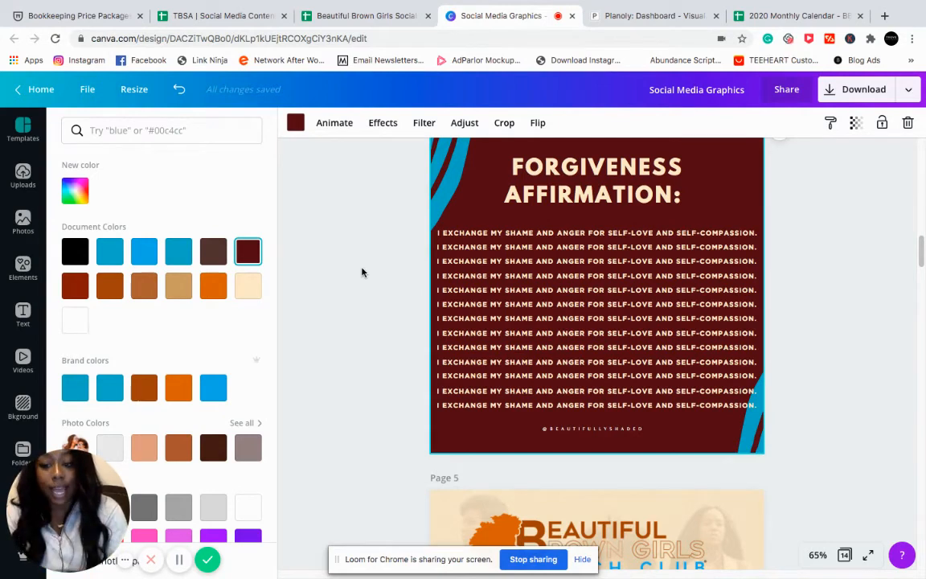
{"action": "mouse_move", "coordinate": [328, 263]}
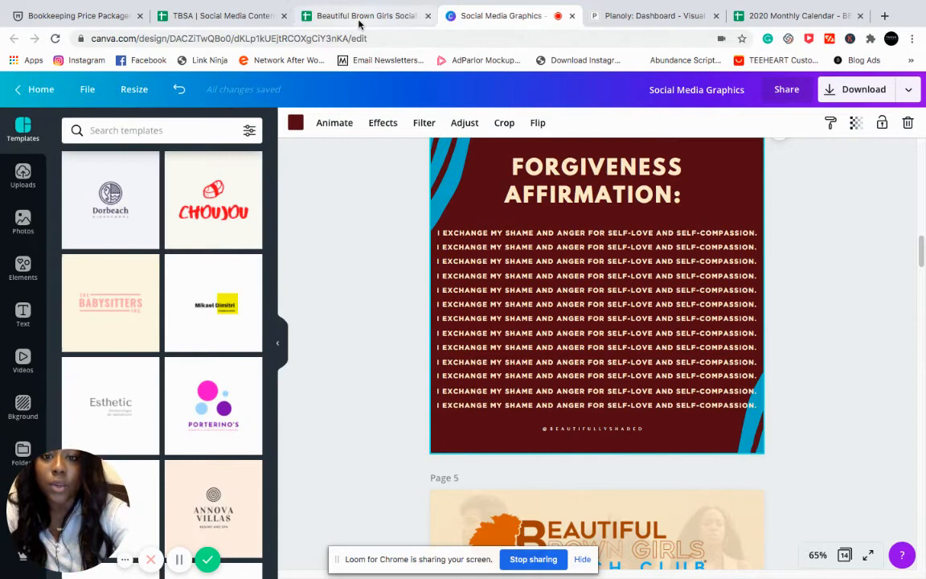
{"action": "mouse_move", "coordinate": [366, 16]}
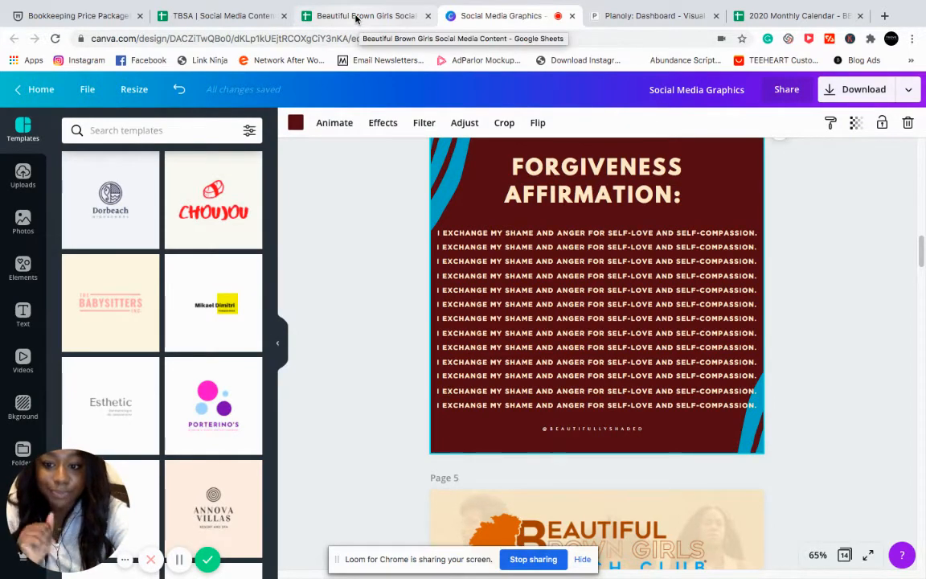
Step: Return from Canva to the Planoly dashboard's July 2020 posting calendar
{"action": "left_click", "coordinate": [654, 15]}
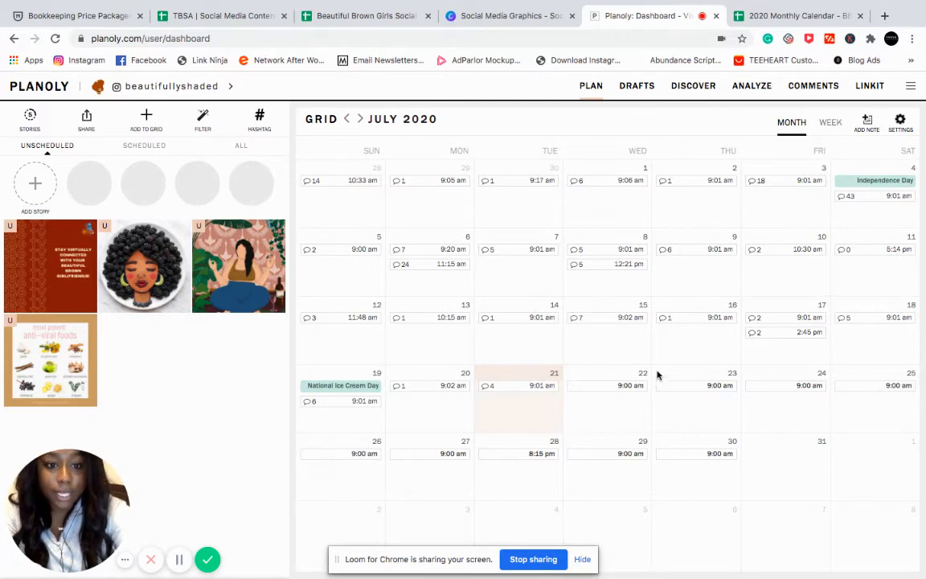
{"action": "mouse_move", "coordinate": [774, 365]}
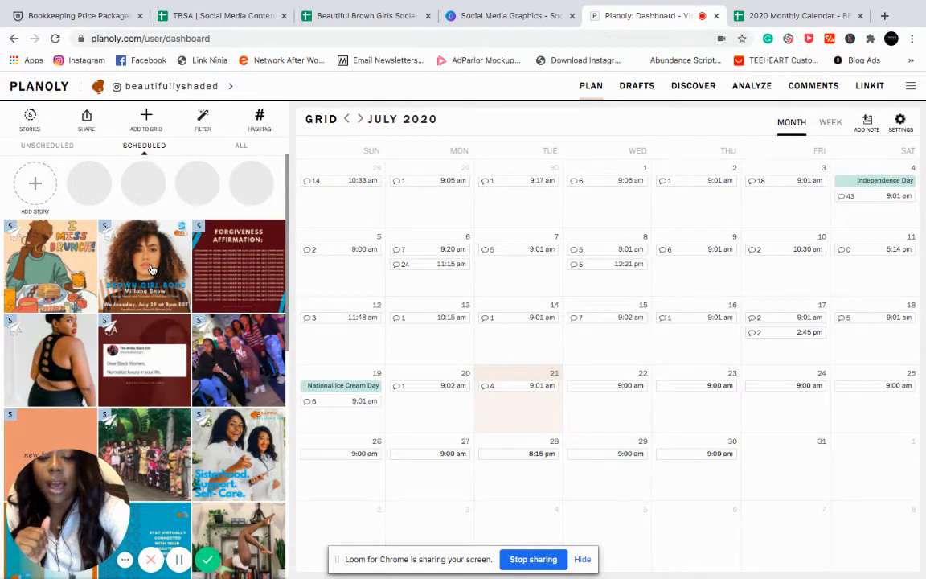
Step: Open the Brown Girl Boss post scheduled for July 29, 2020 at 9:00 am
{"action": "left_click", "coordinate": [145, 266]}
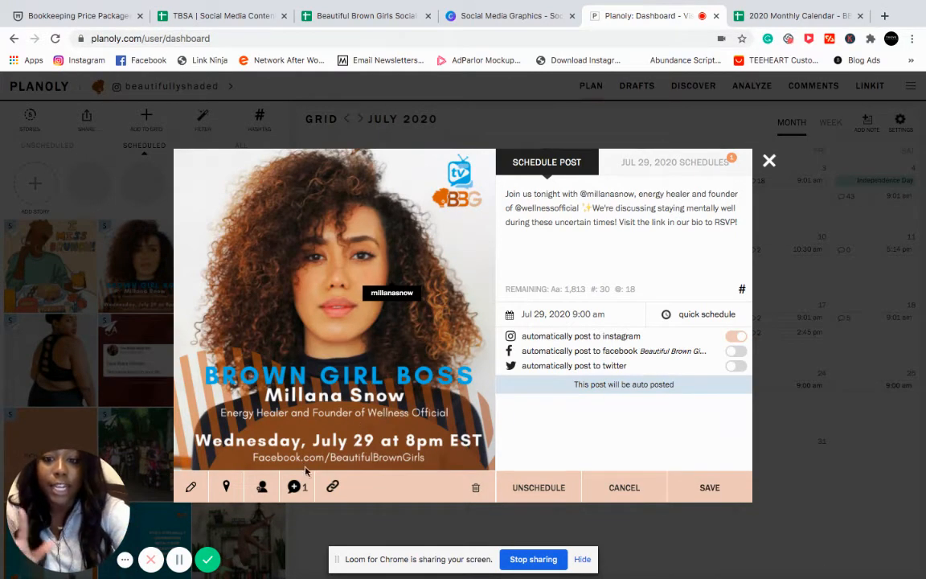
Step: View the Brown Girl Boss post's first-comment hashtags, then close the post details
{"action": "left_click", "coordinate": [742, 289]}
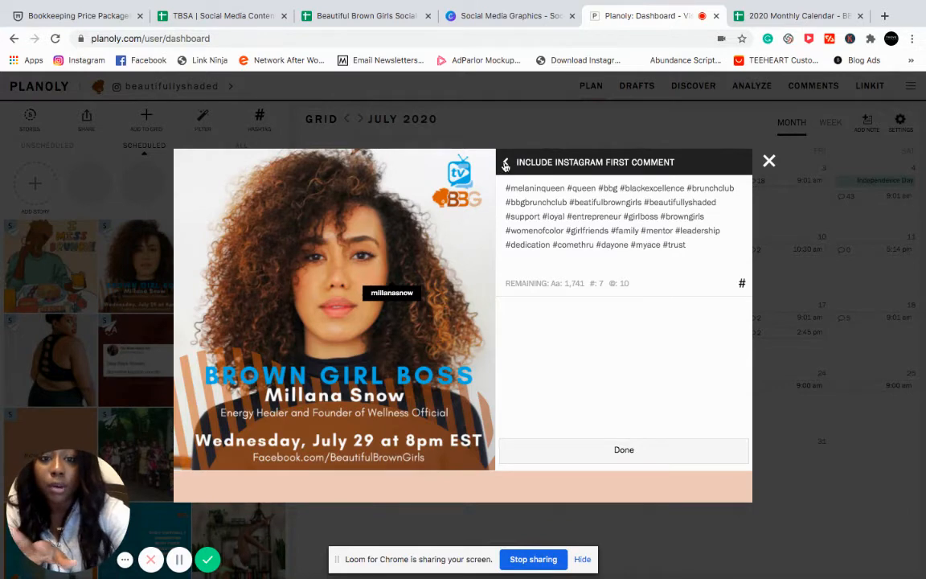
{"action": "left_click", "coordinate": [506, 161]}
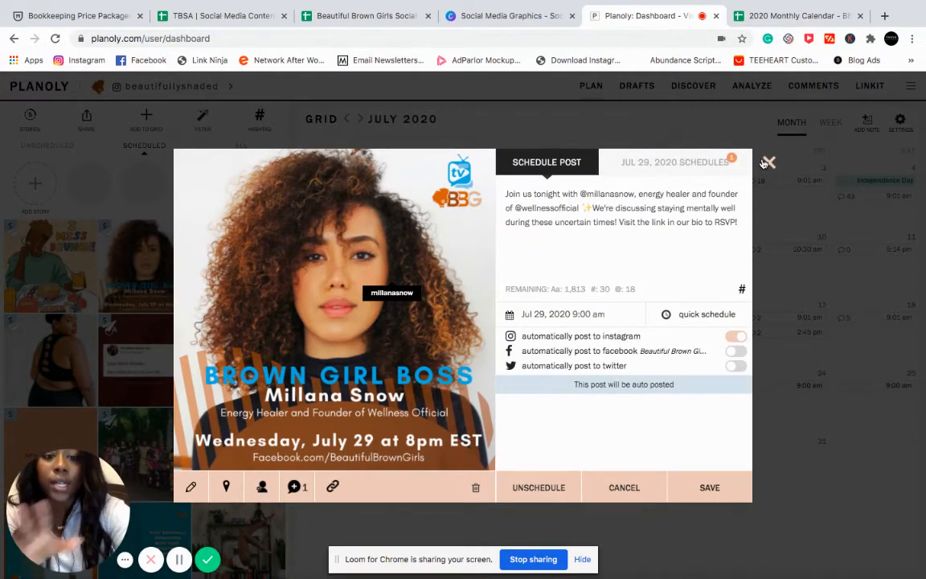
{"action": "left_click", "coordinate": [766, 162]}
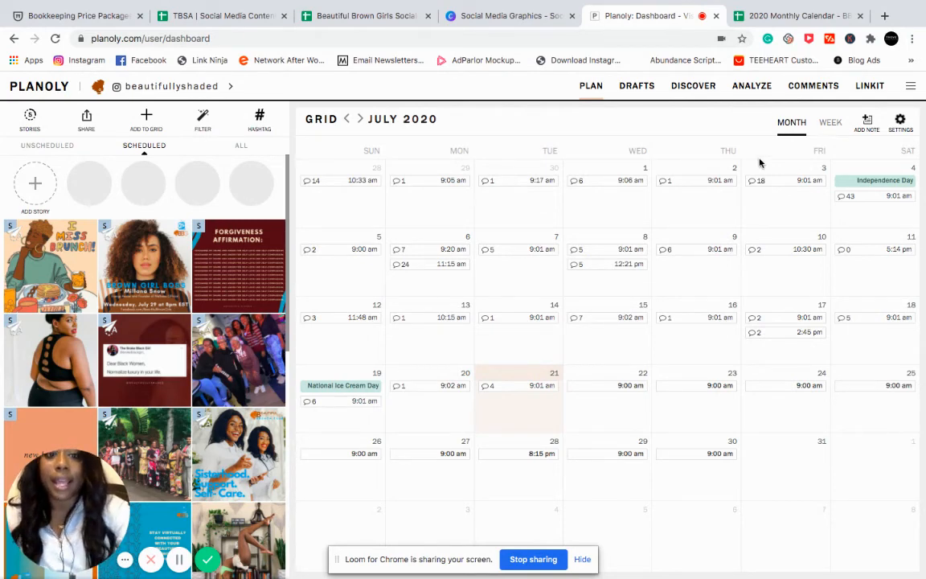
{"action": "mouse_move", "coordinate": [727, 198]}
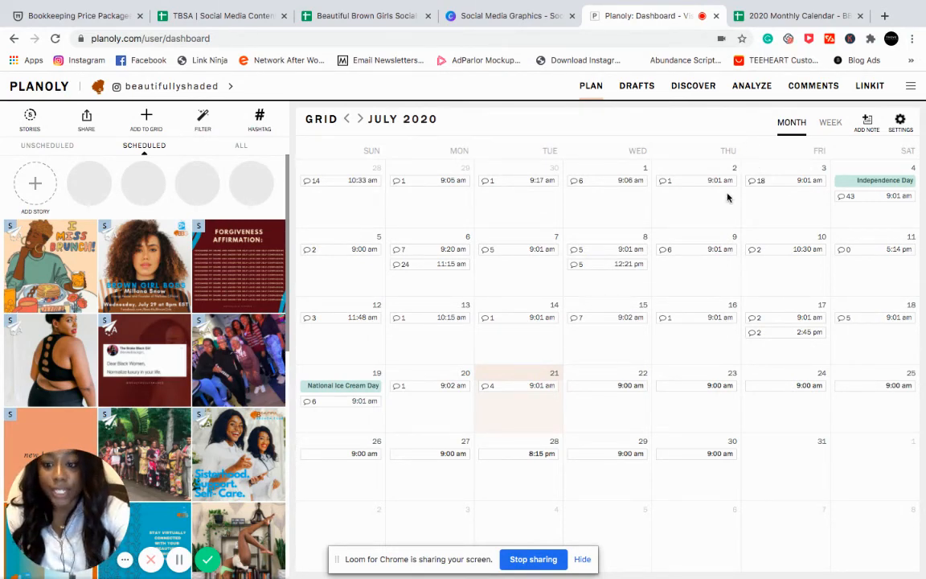
Step: Go to Planoly's Analyze page from the July 2020 calendar
{"action": "left_click", "coordinate": [752, 86]}
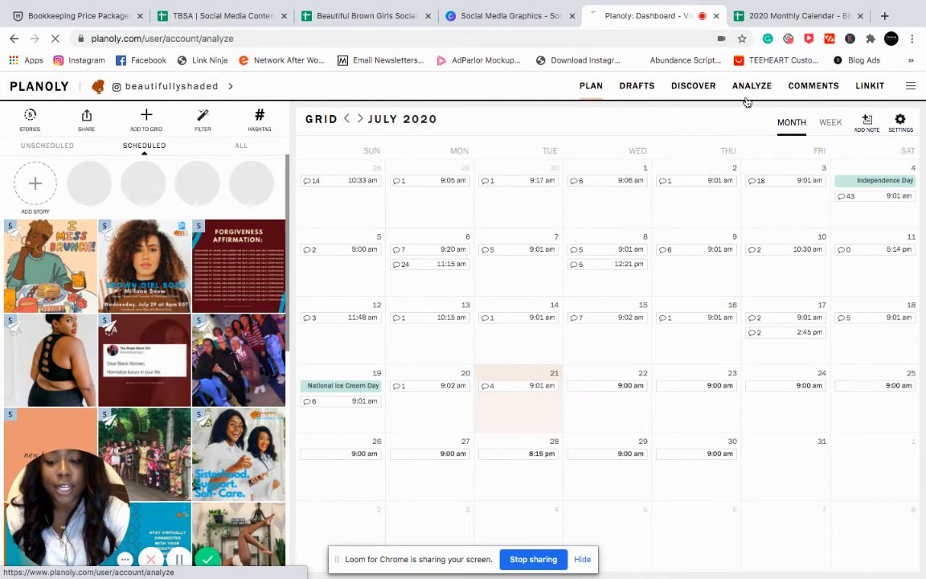
Step: Load the July 14–21 weekly analytics and reveal follower, engagement and audience city panels
{"action": "left_click", "coordinate": [752, 85]}
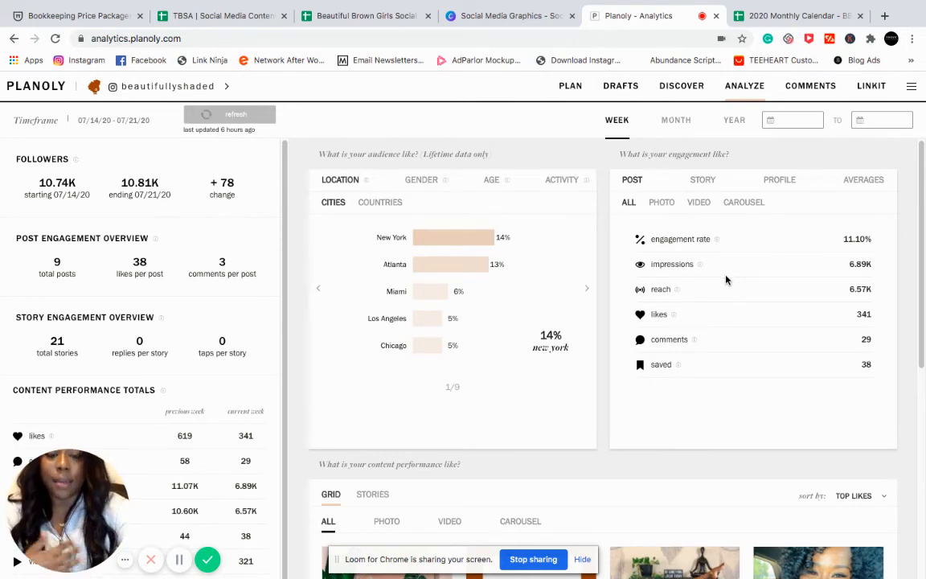
{"action": "scroll", "scroll_direction": "down", "scroll_amount": 3}
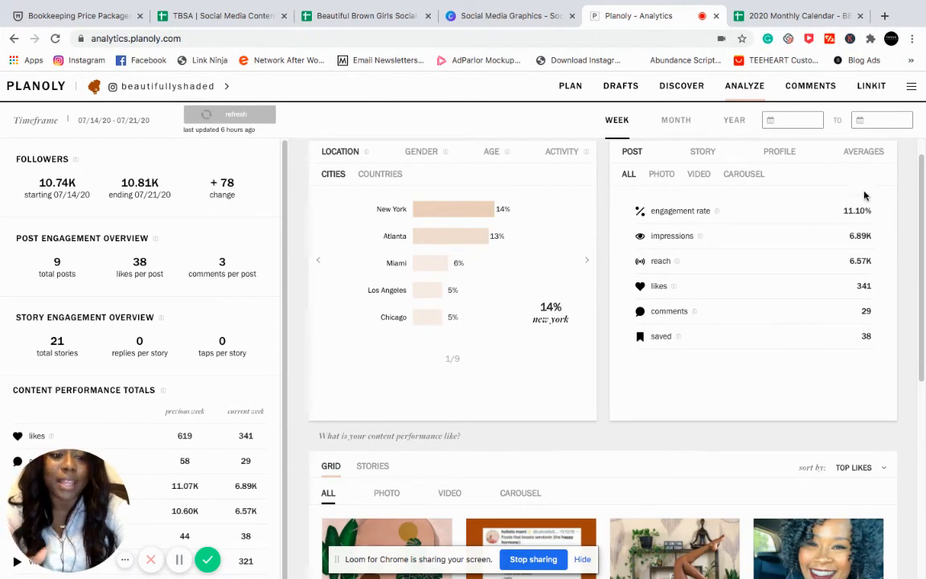
{"action": "mouse_move", "coordinate": [817, 265]}
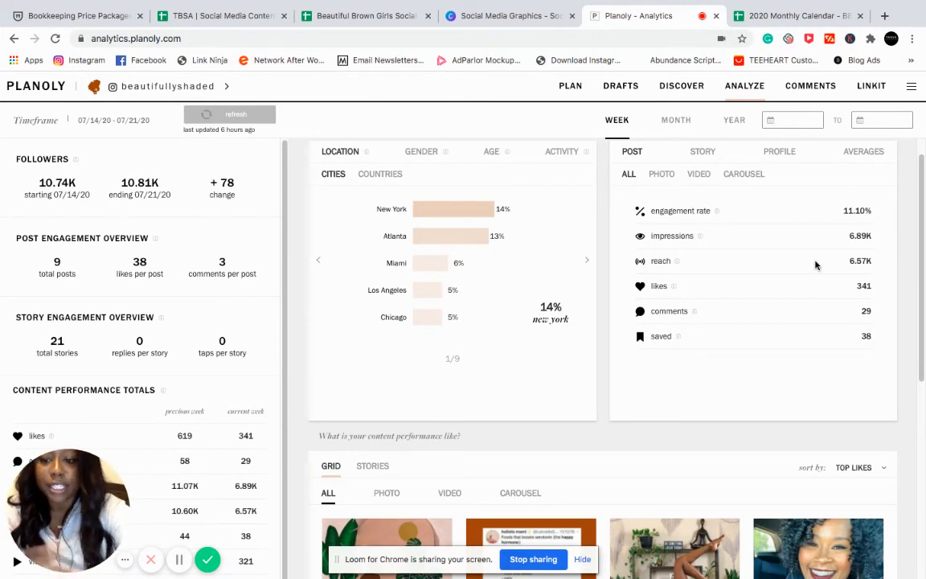